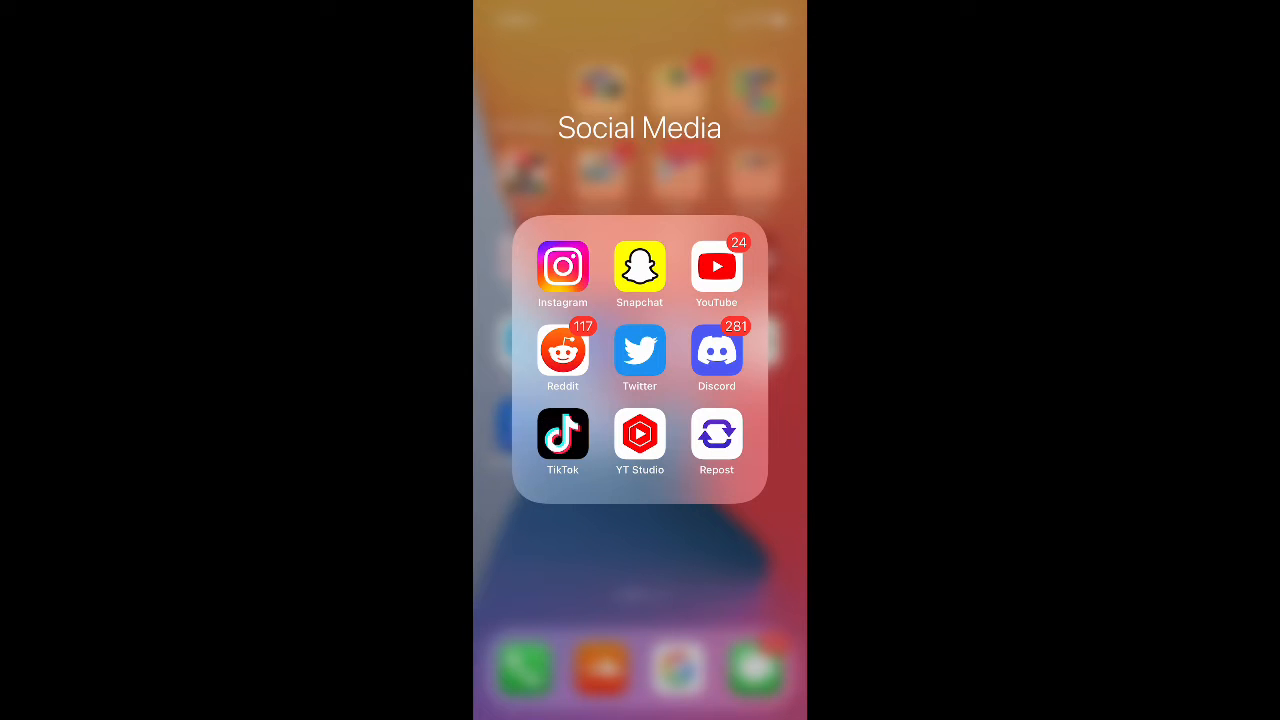
# Launch Twitter from the Social Media folder, landing on its Notifications feed
pyautogui.click(640, 352)
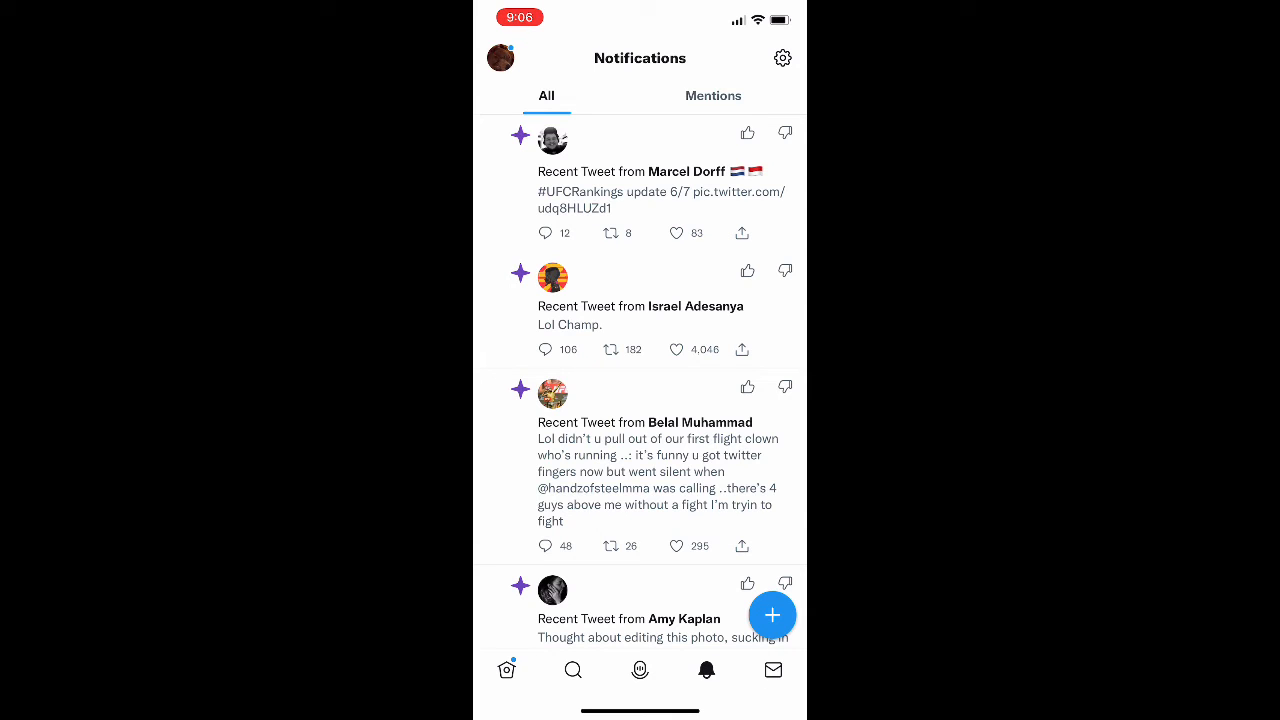
# Reveal Settings and privacy in the account side menu
pyautogui.click(500, 56)
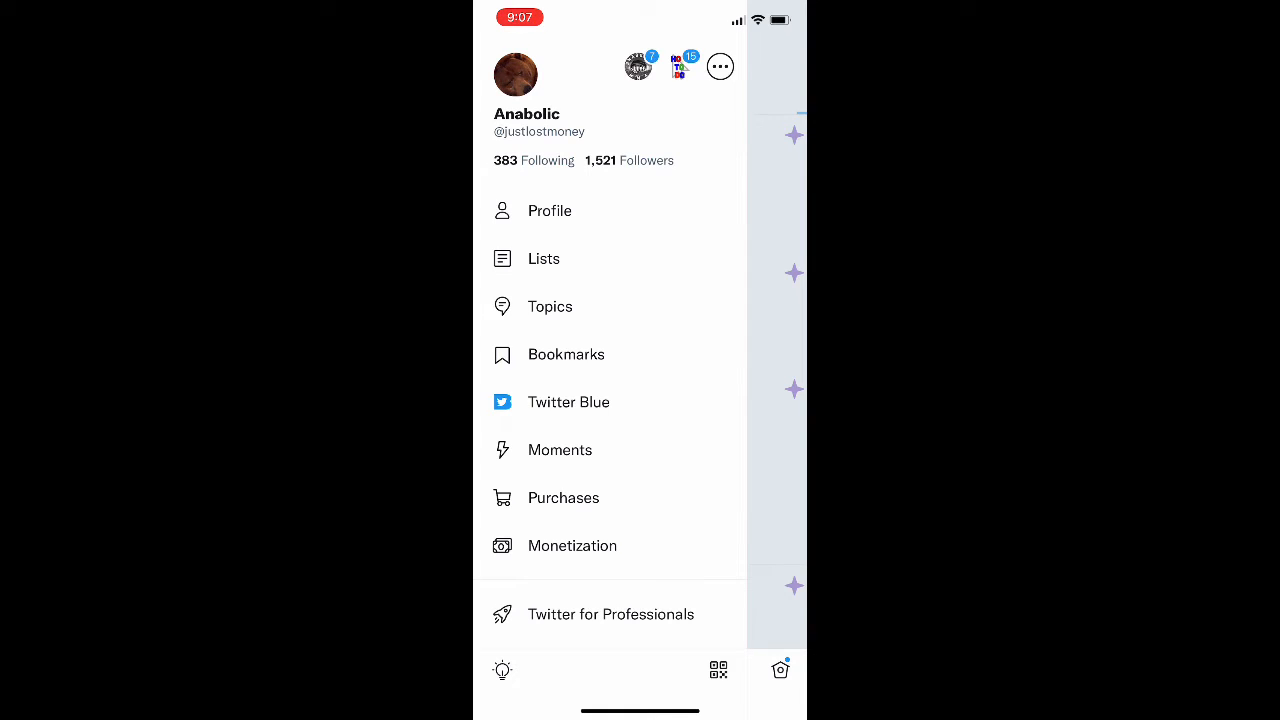
pyautogui.scroll(-3)
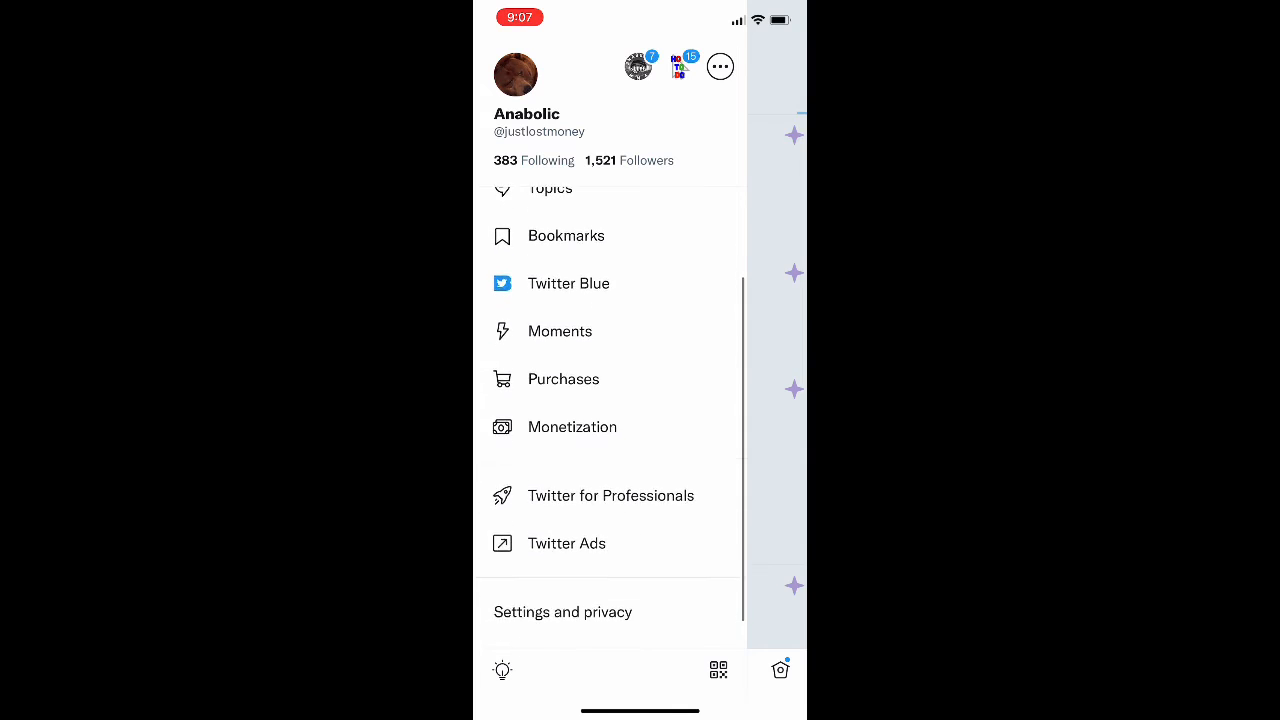
pyautogui.scroll(-3)
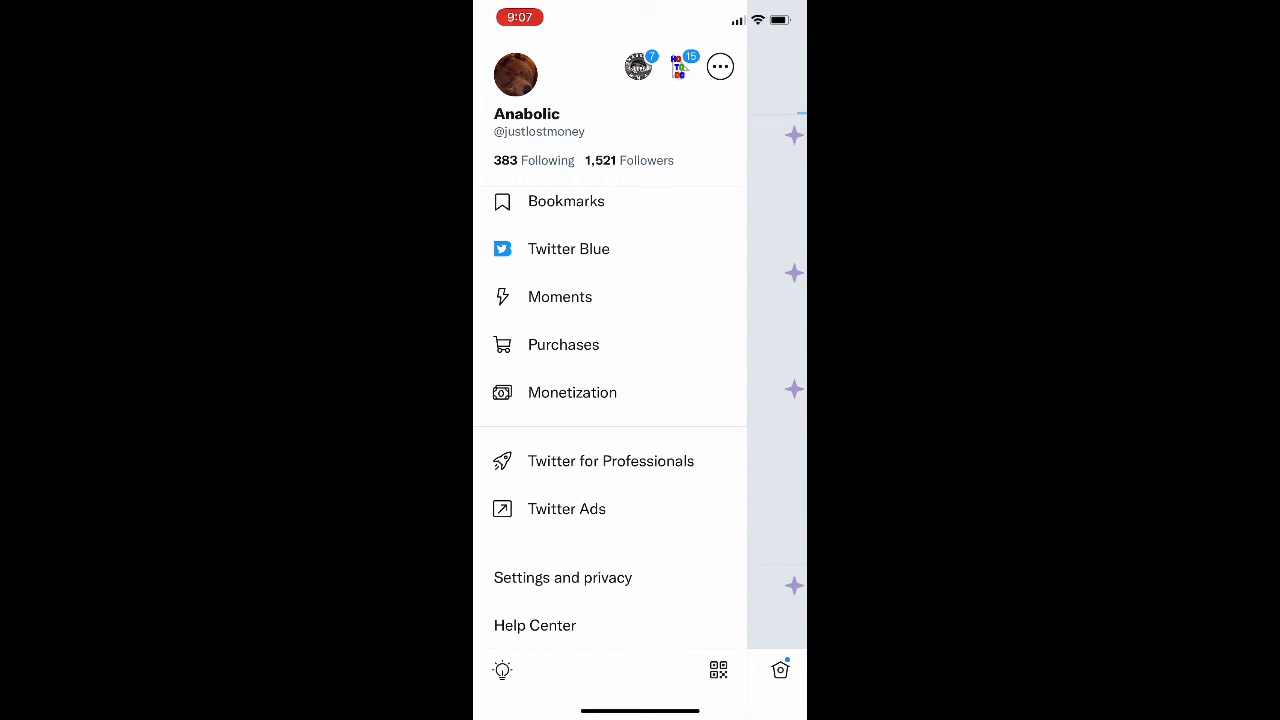
# Reach the Your Tweets page via Settings and privacy and Privacy and safety
pyautogui.click(562, 576)
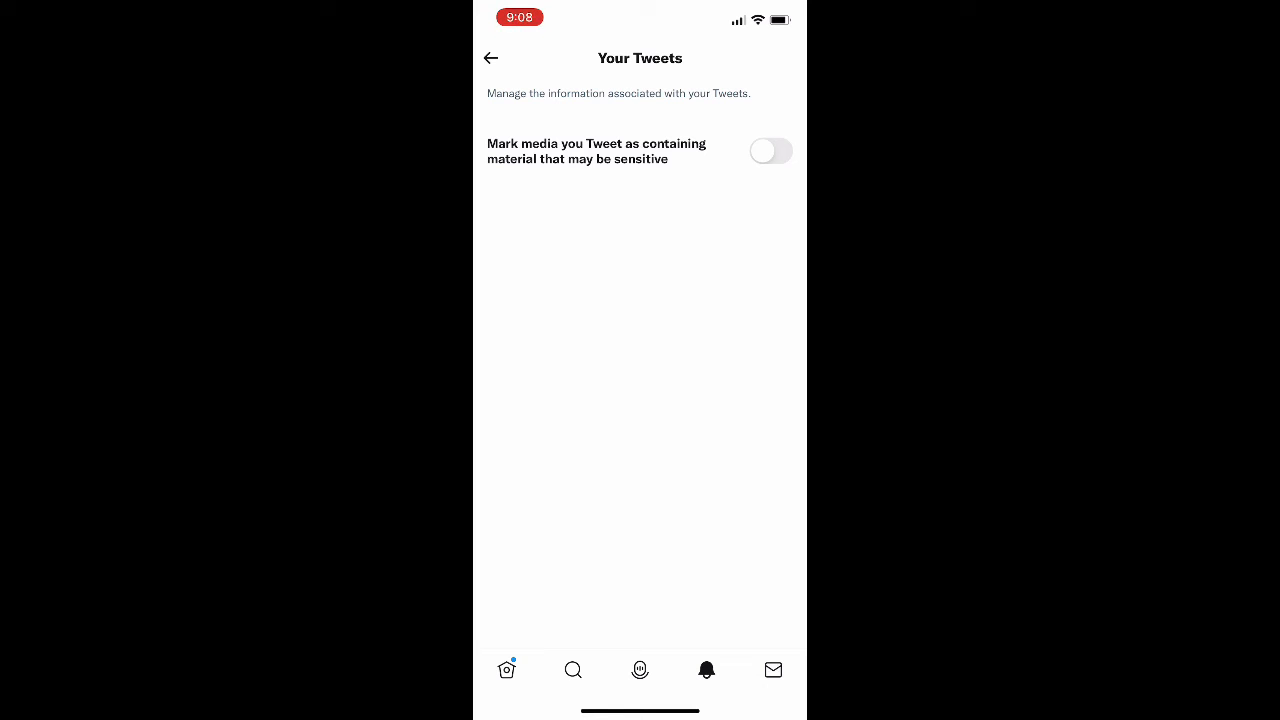
# Turn on 'Mark media you Tweet as containing material that may be sensitive' and return to Privacy and safety
pyautogui.click(770, 152)
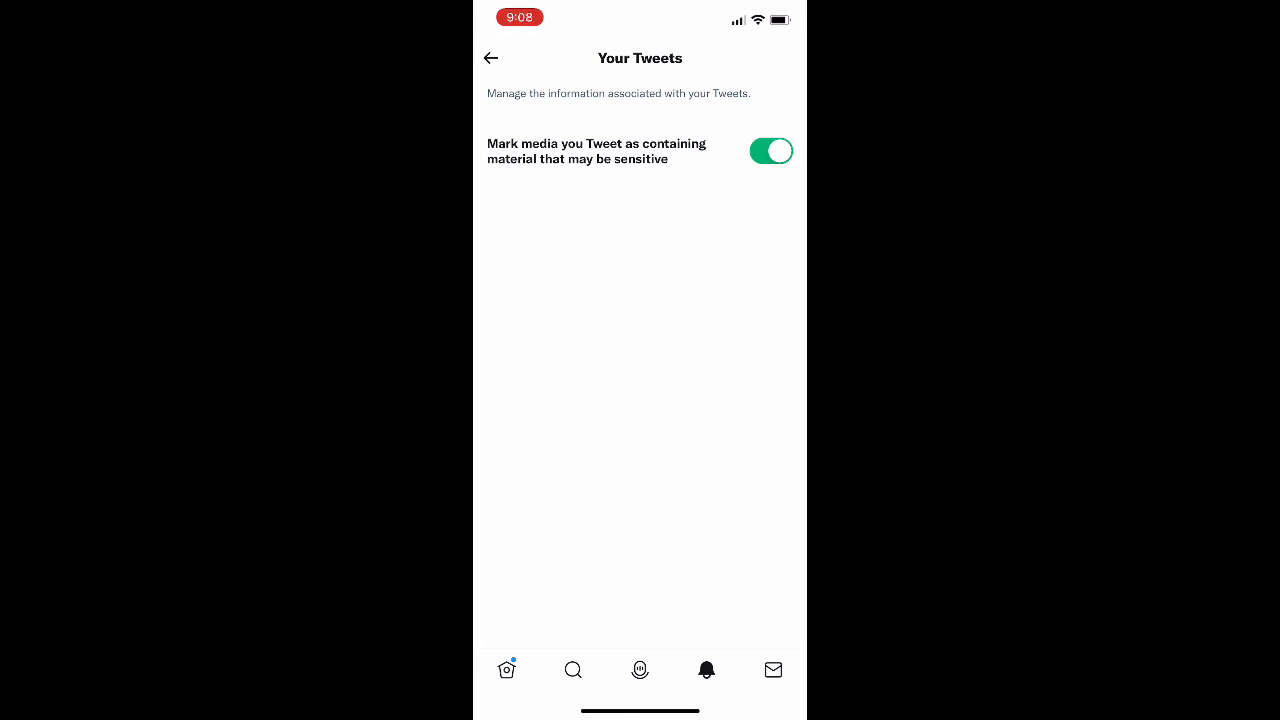
pyautogui.click(490, 56)
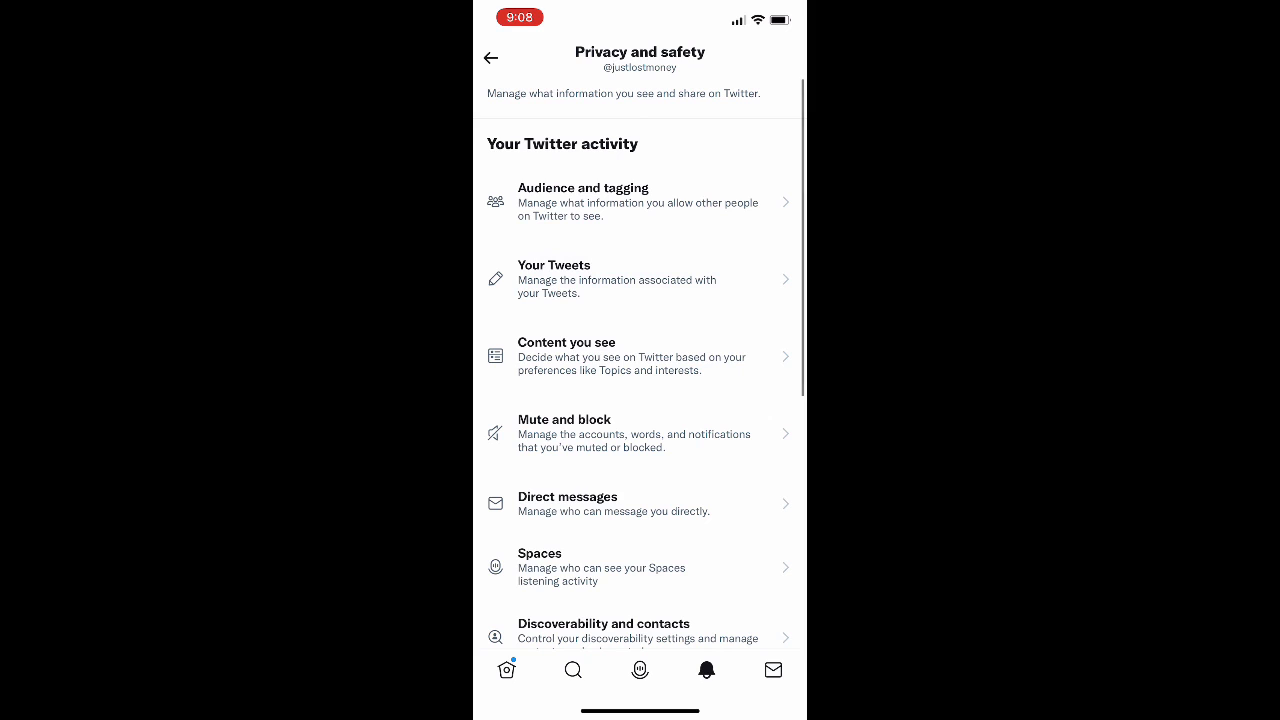